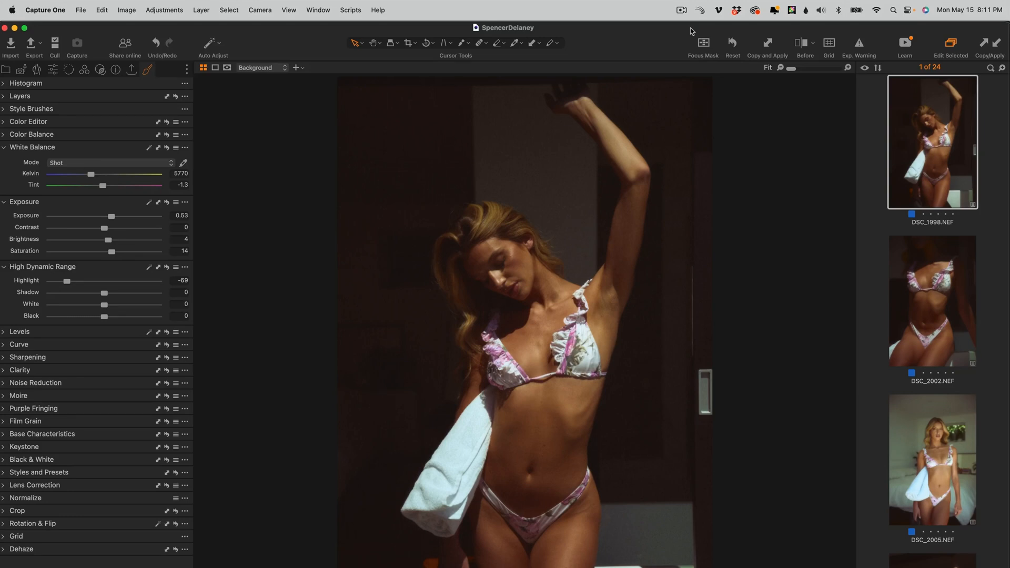
- Switch via Window > Workspace to a preset with tools on the right and thumbnails at the bottom
left_click(317, 10)
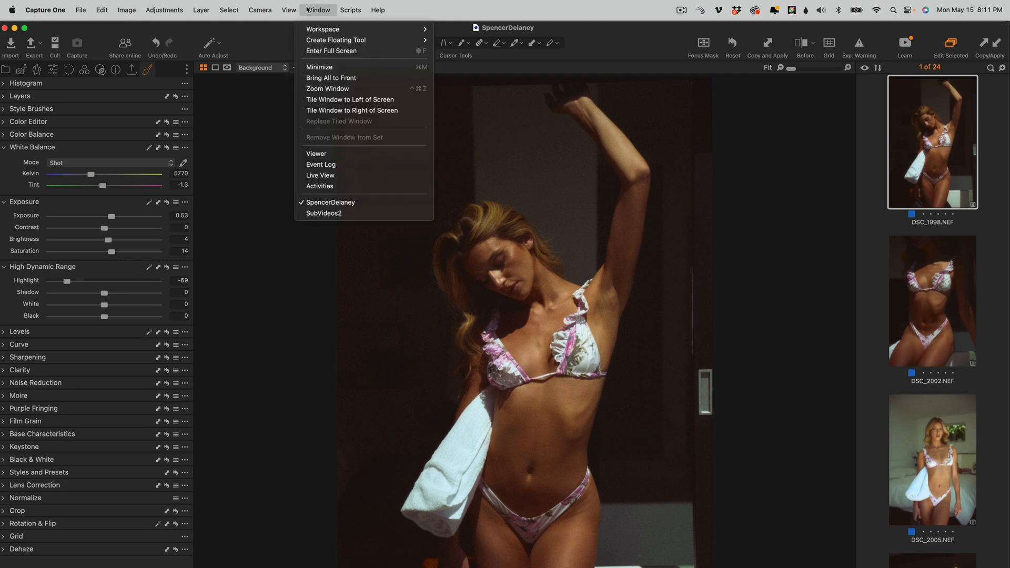
left_click(322, 29)
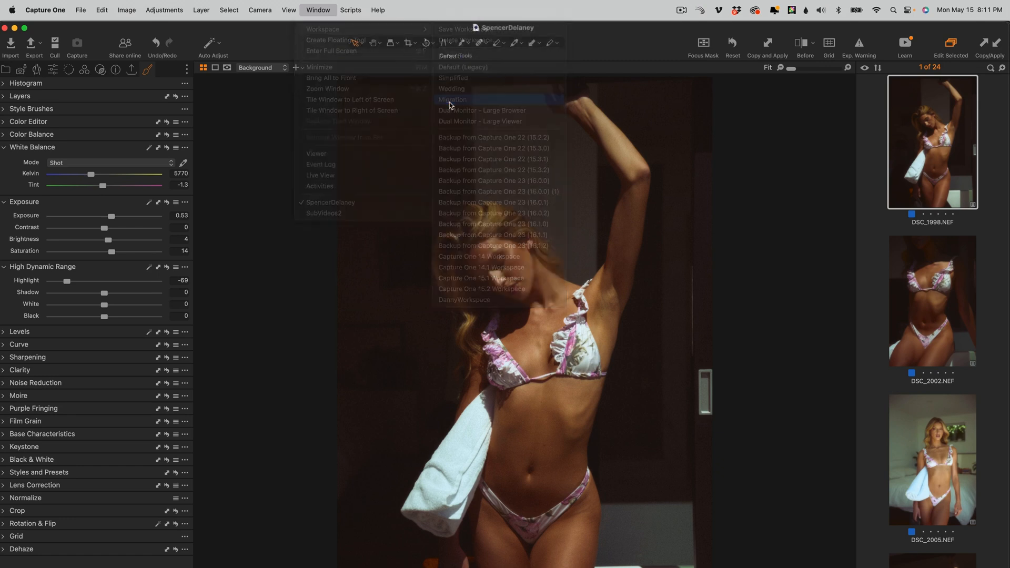
left_click(452, 99)
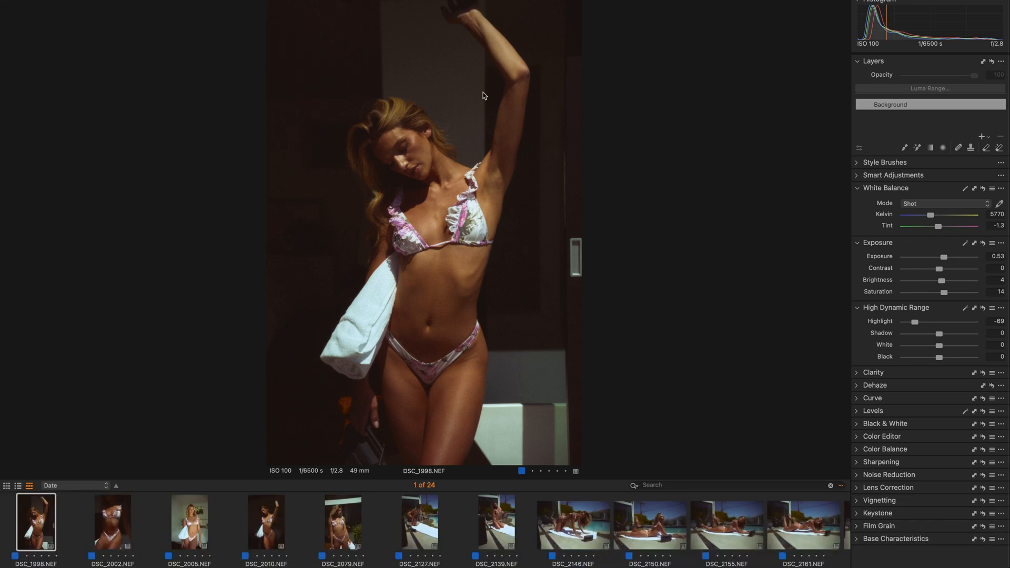
mouse_move(760, 236)
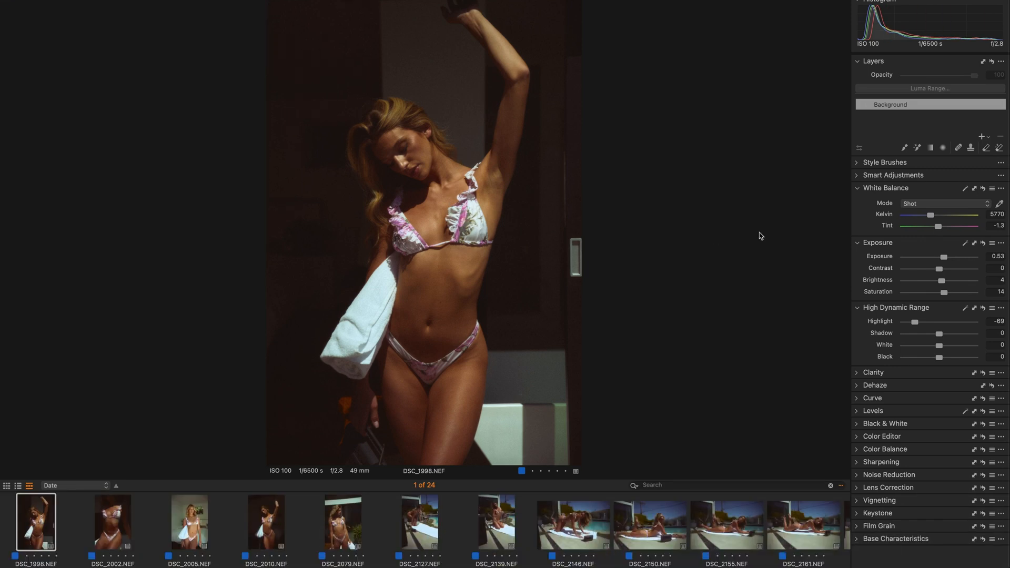
mouse_move(275, 513)
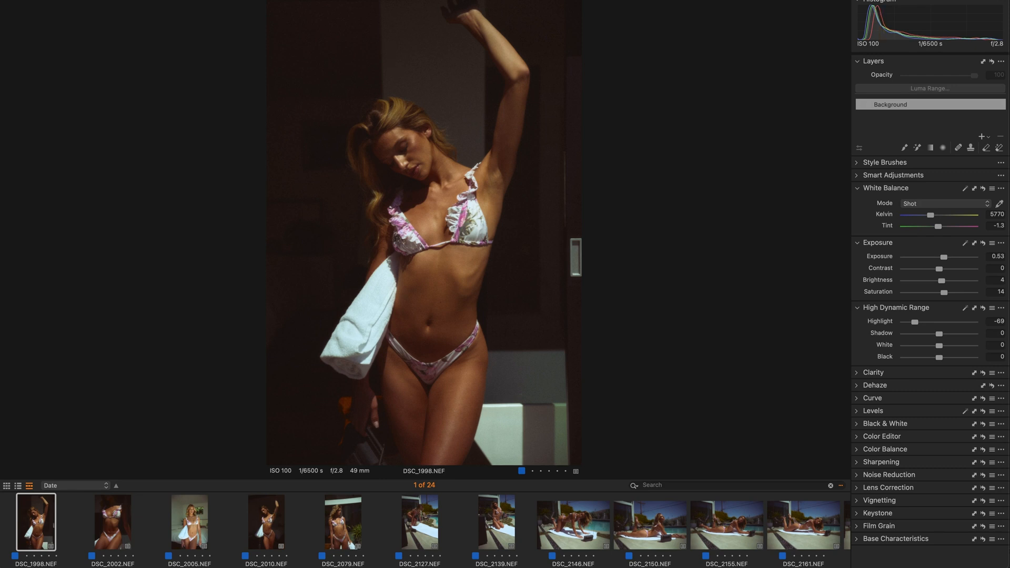
- Restore the custom workspace with adjustment tools on the left and the browser on the right
left_click(317, 11)
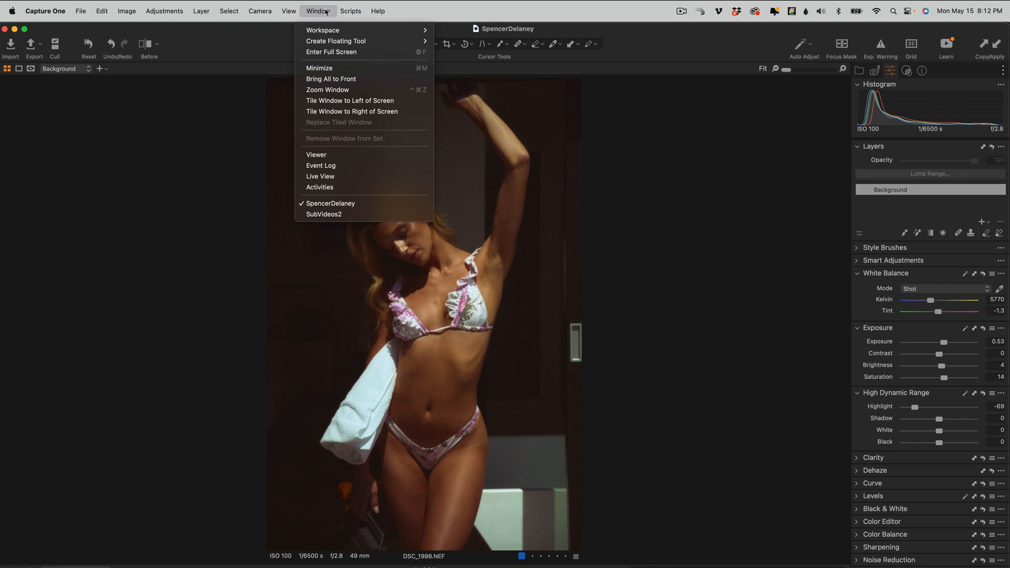
left_click(322, 31)
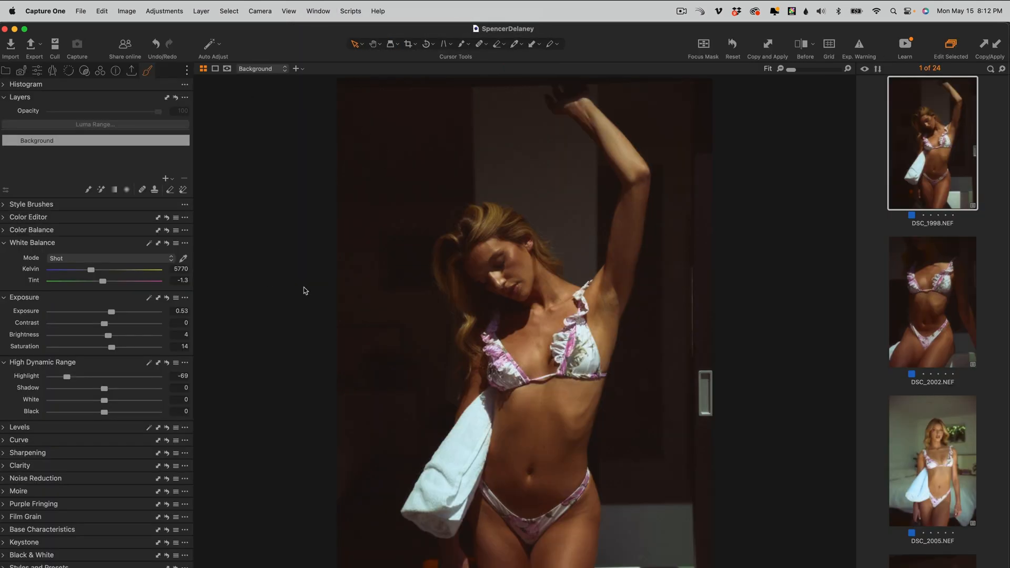
mouse_move(56, 125)
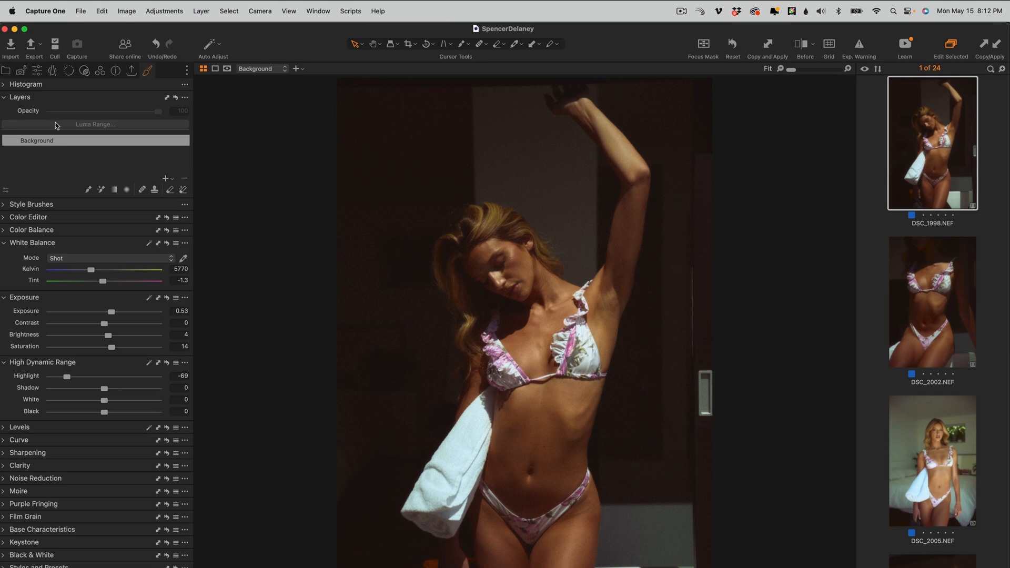
mouse_move(522, 355)
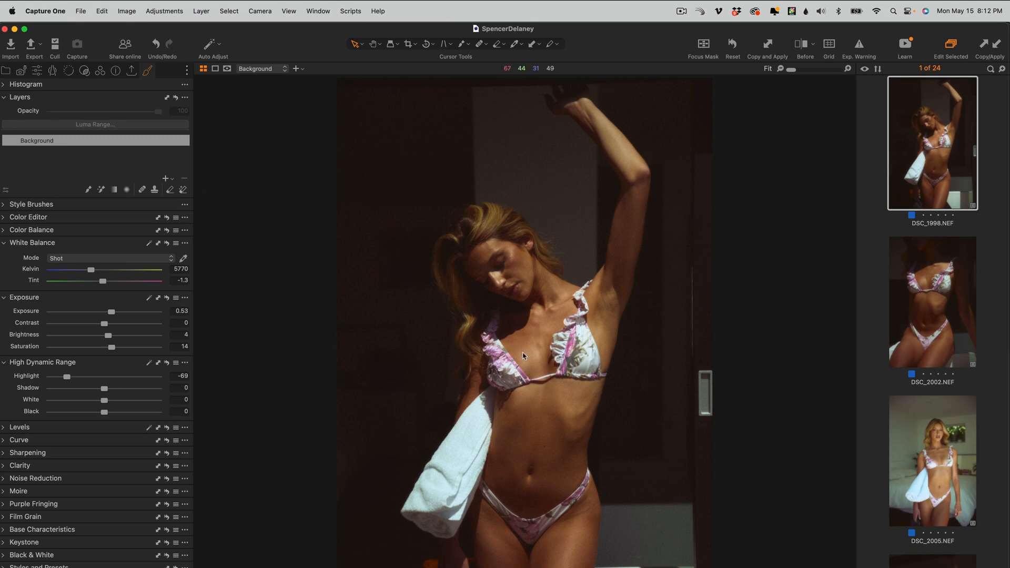
mouse_move(514, 263)
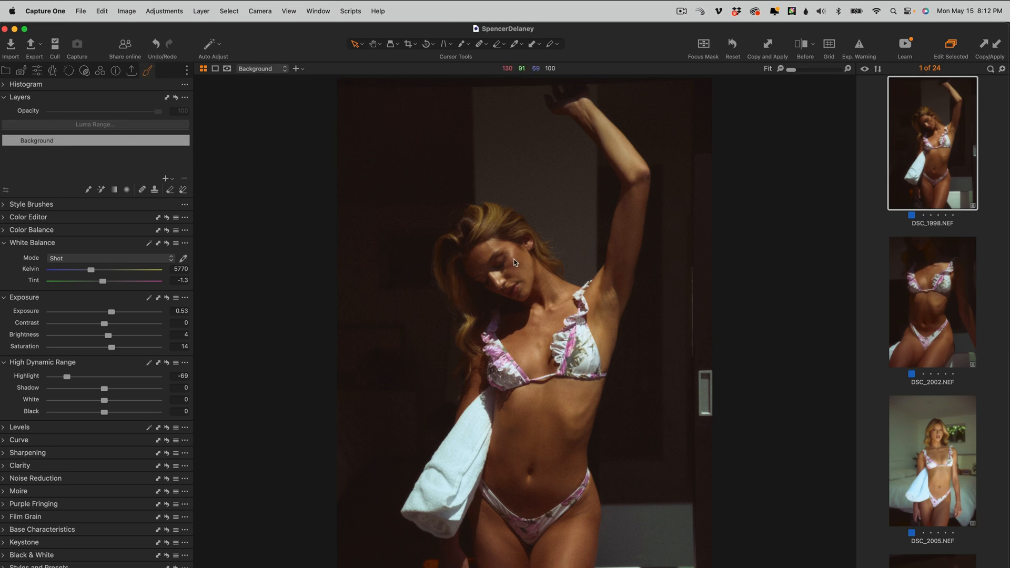
mouse_move(533, 365)
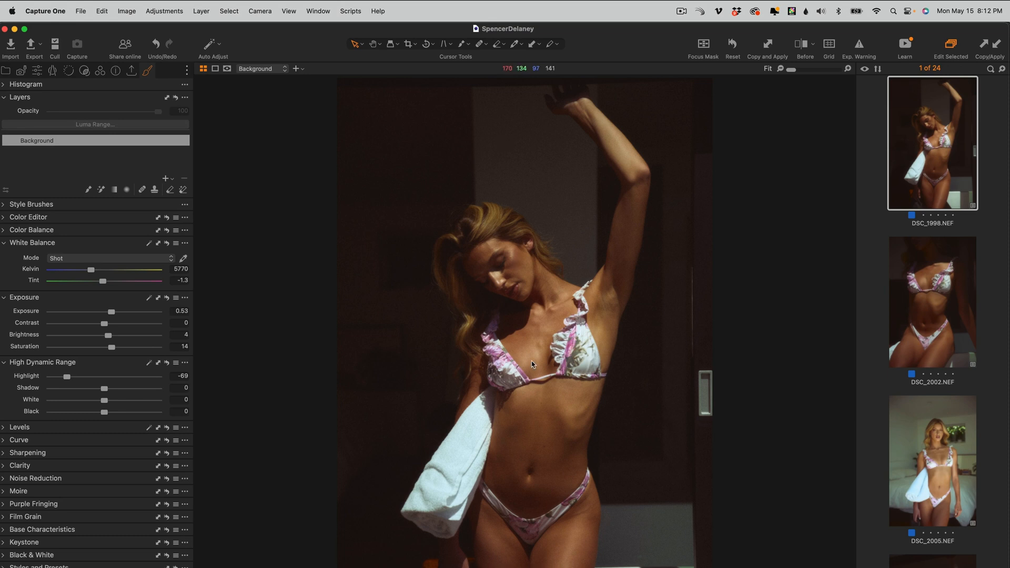
mouse_move(532, 364)
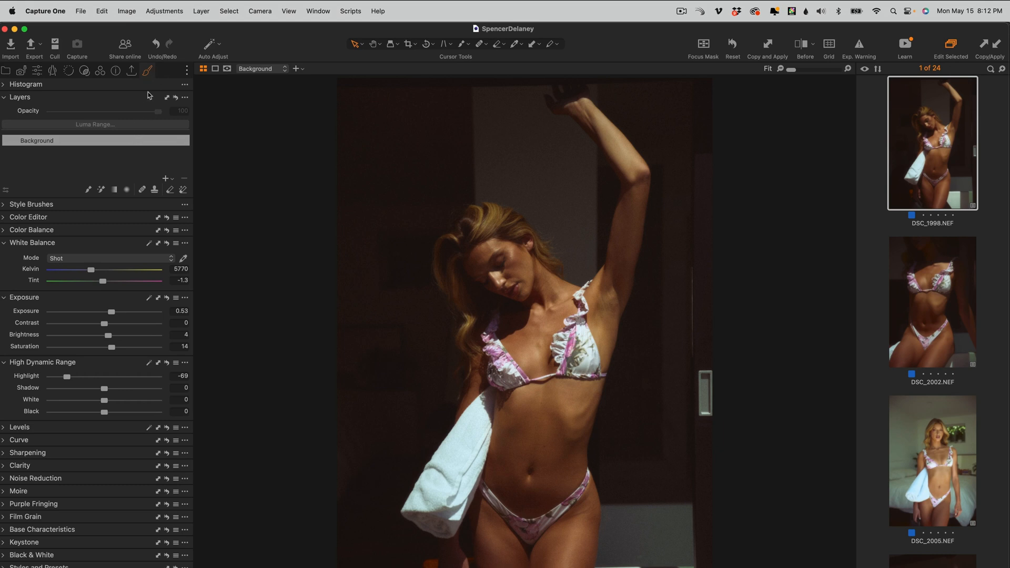
mouse_move(130, 70)
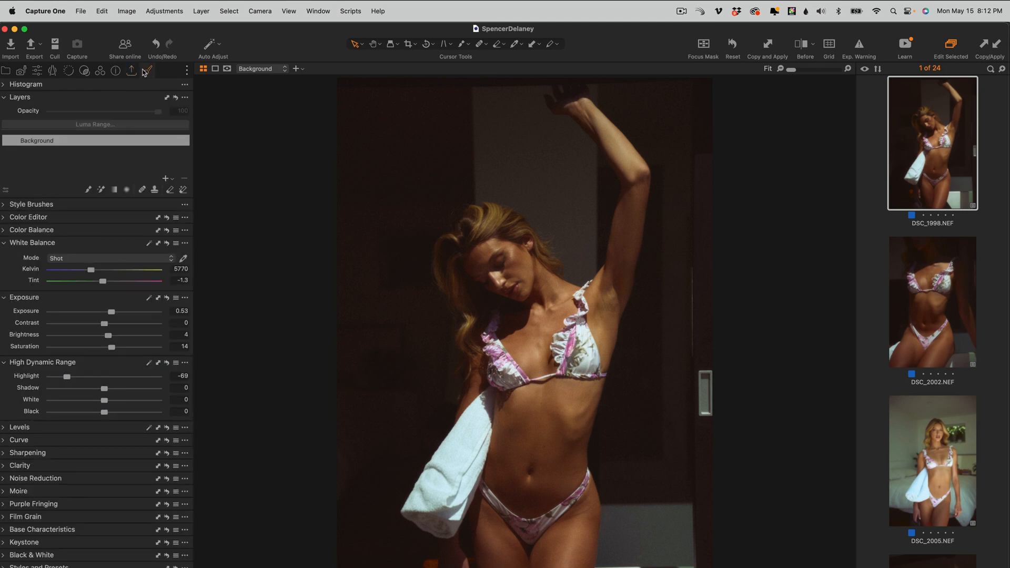
mouse_move(119, 128)
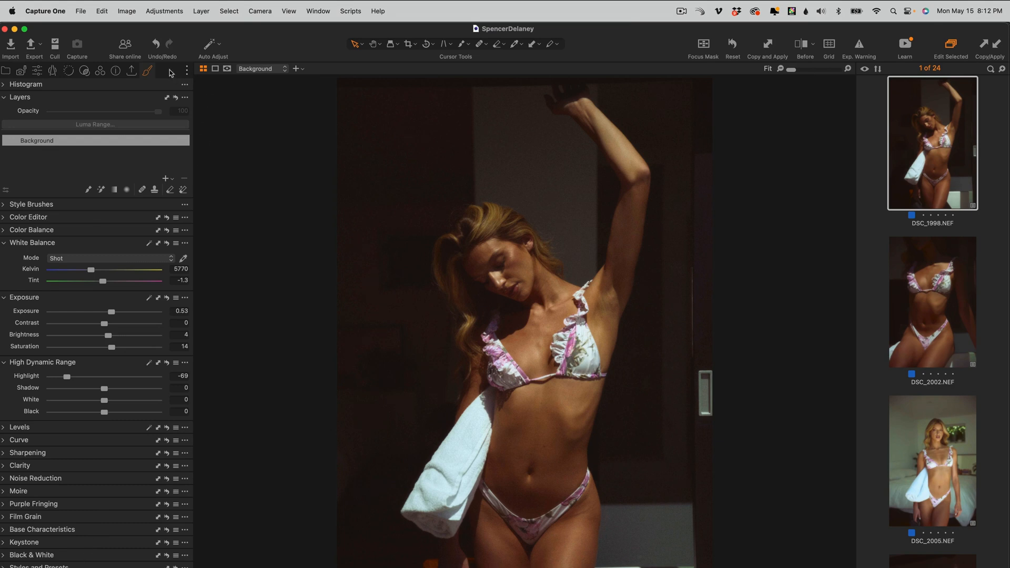
- Add a new Custom Tool Tab and fill it with the Layers and Histogram tools
left_click(171, 71)
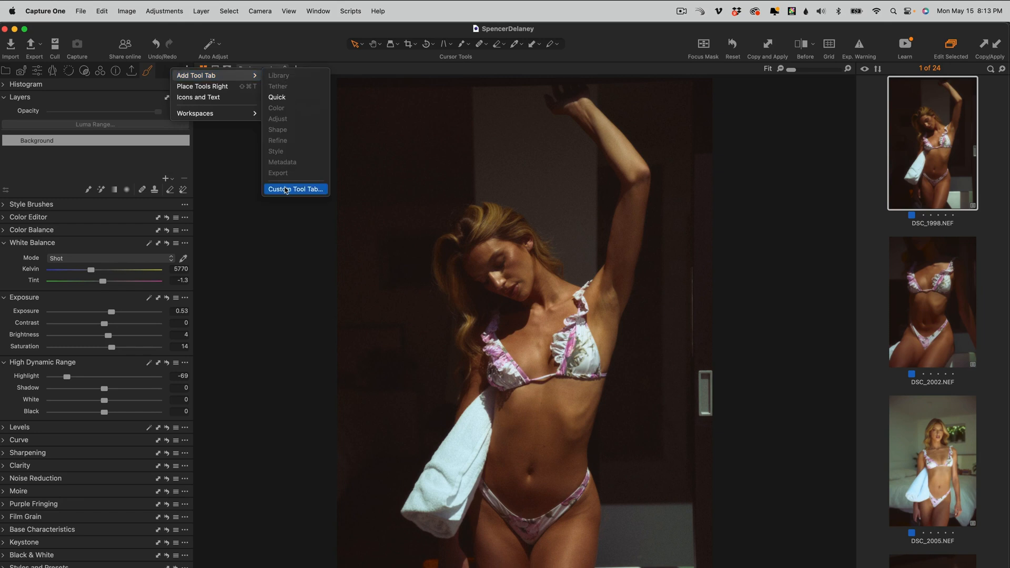
left_click(295, 189)
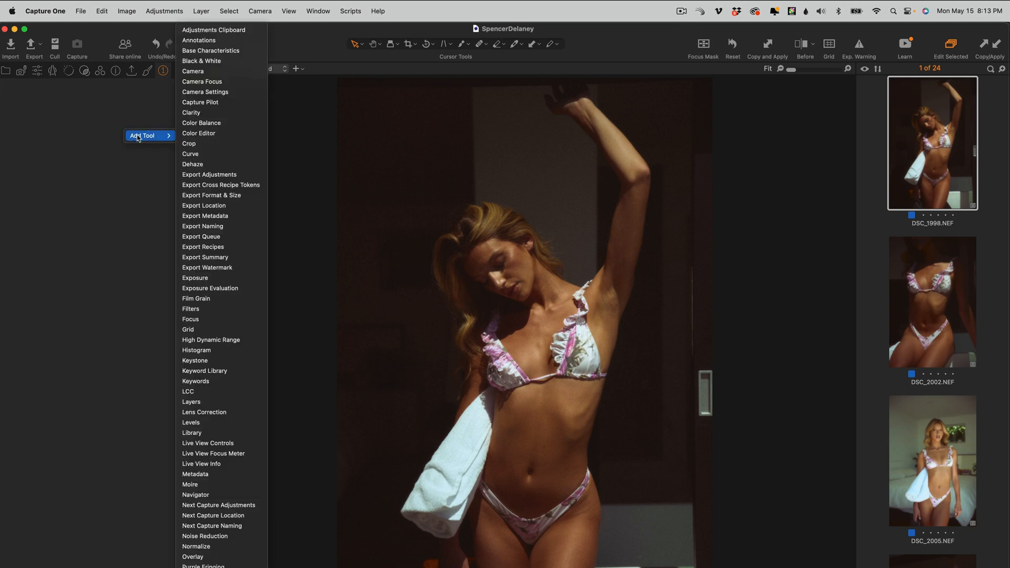
mouse_move(200, 381)
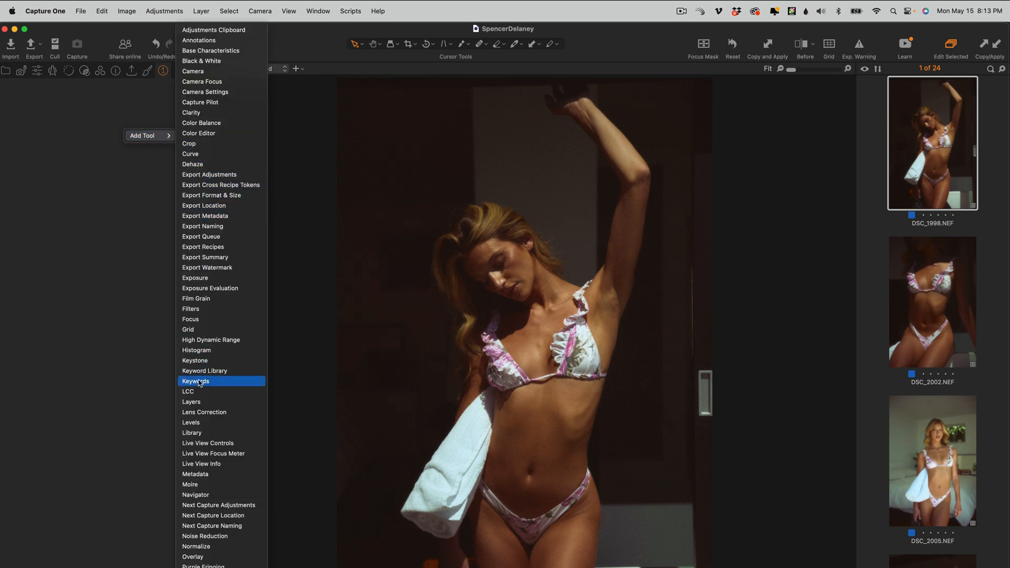
mouse_move(195, 402)
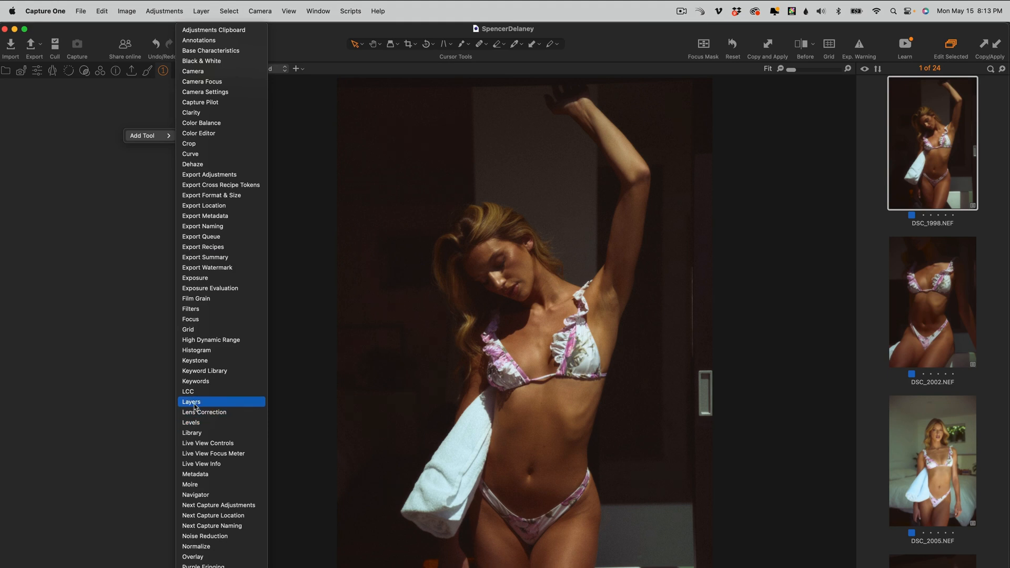
left_click(191, 401)
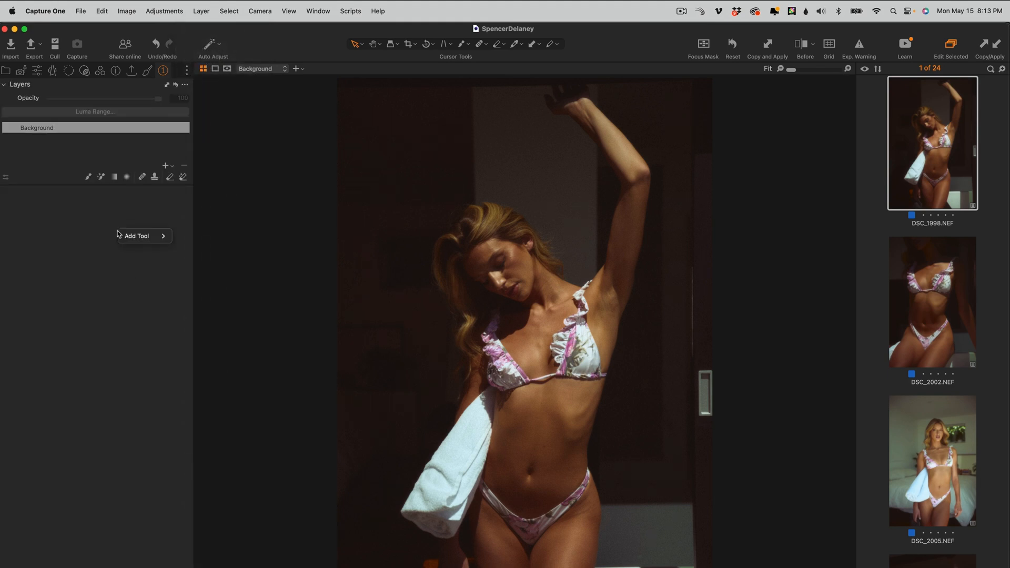
left_click(137, 234)
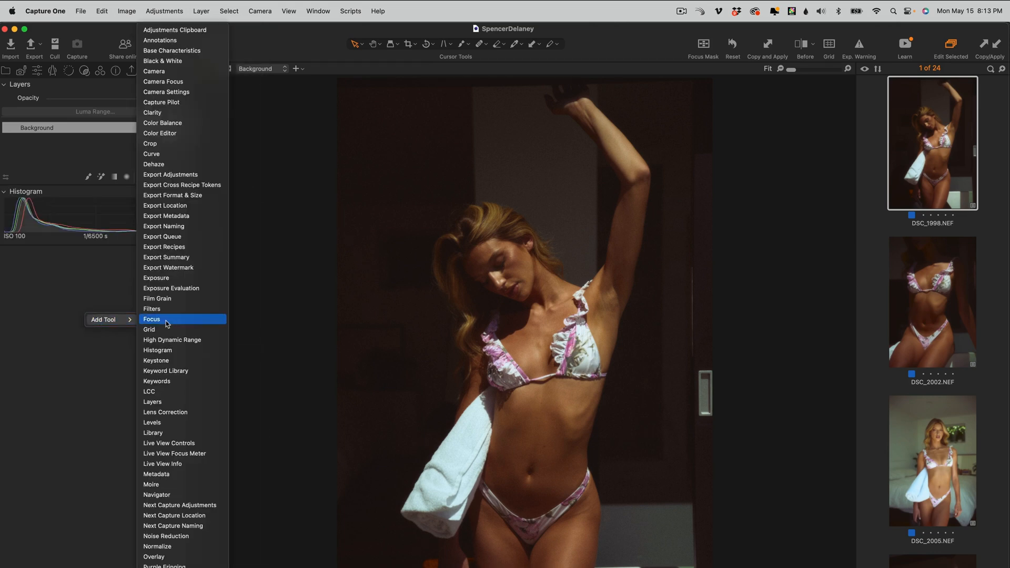
left_click(162, 123)
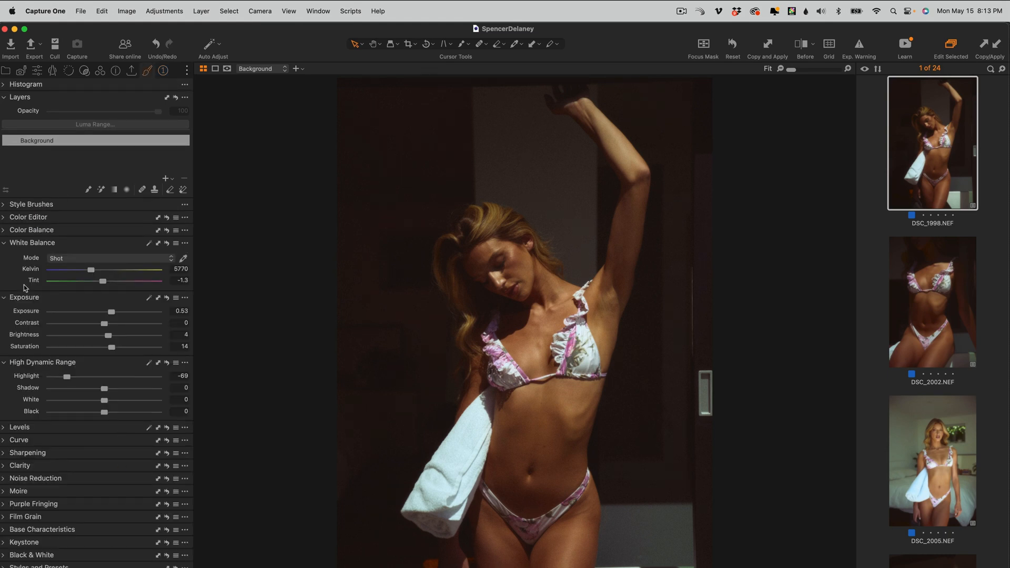
- Drag the High Dynamic Range tool header so it sits above Exposure
left_click(24, 297)
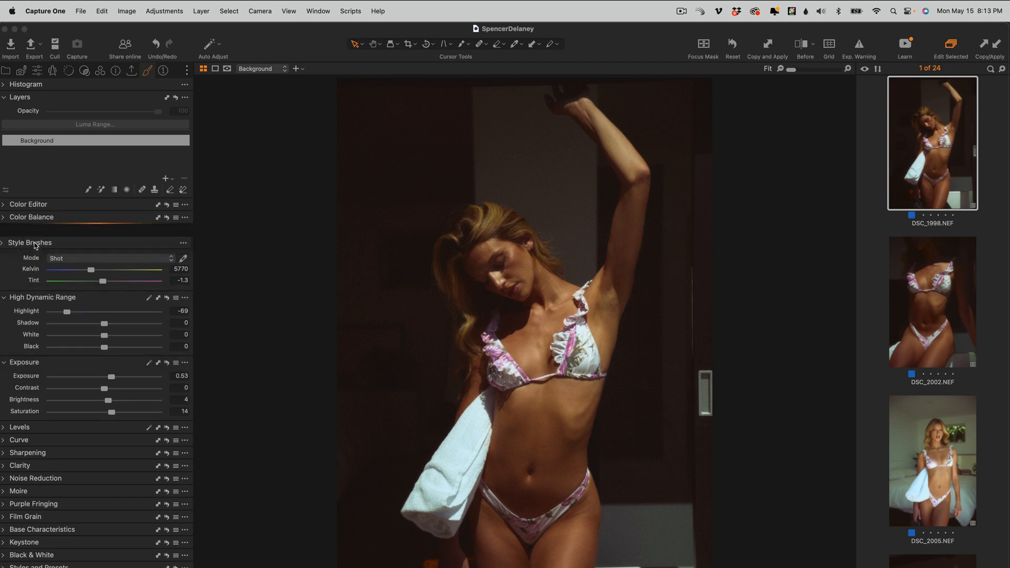
left_click(32, 230)
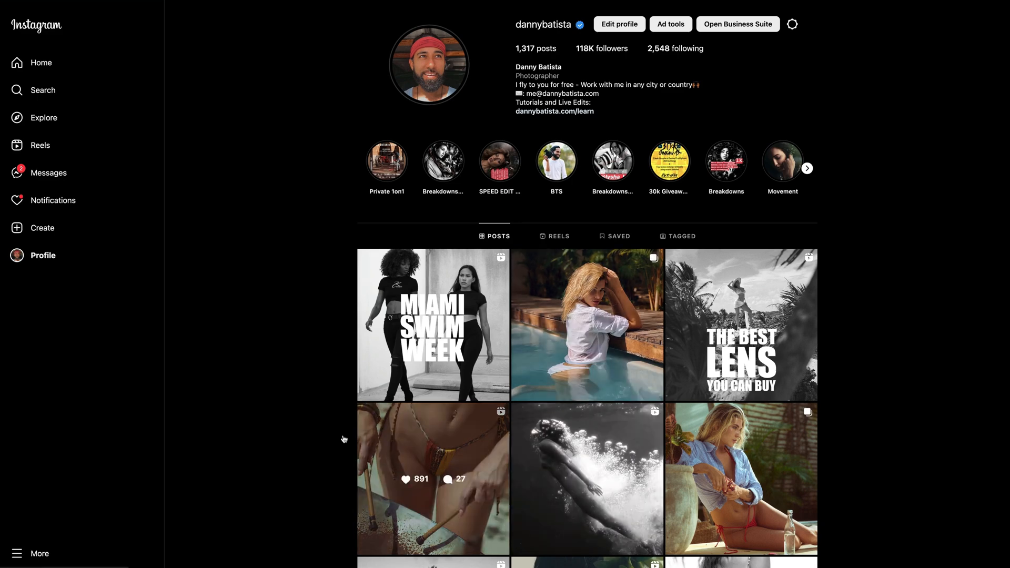
- Scroll down and back up through the photographer's Instagram posts grid
scroll("down", 3)
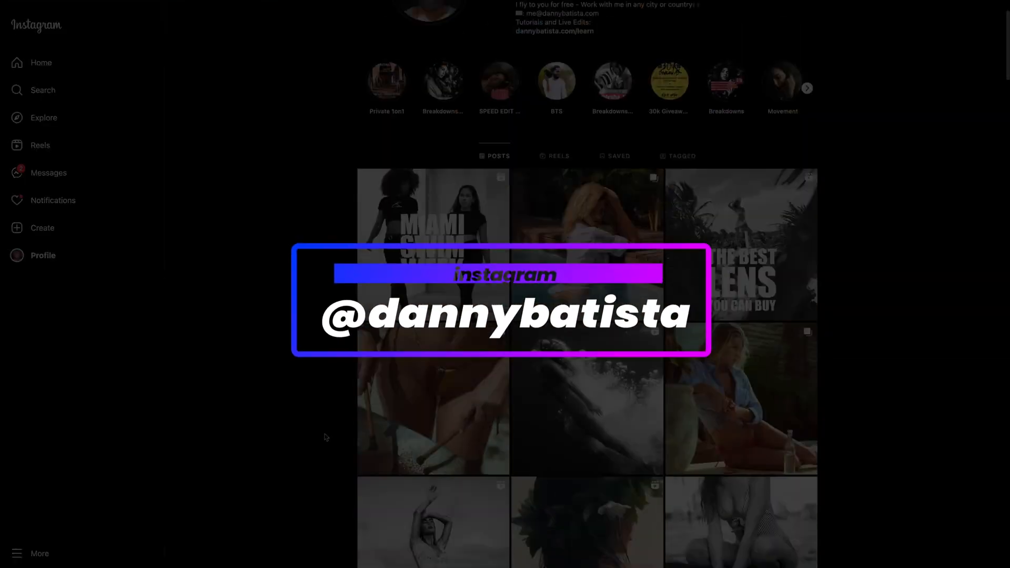
scroll("up", 3)
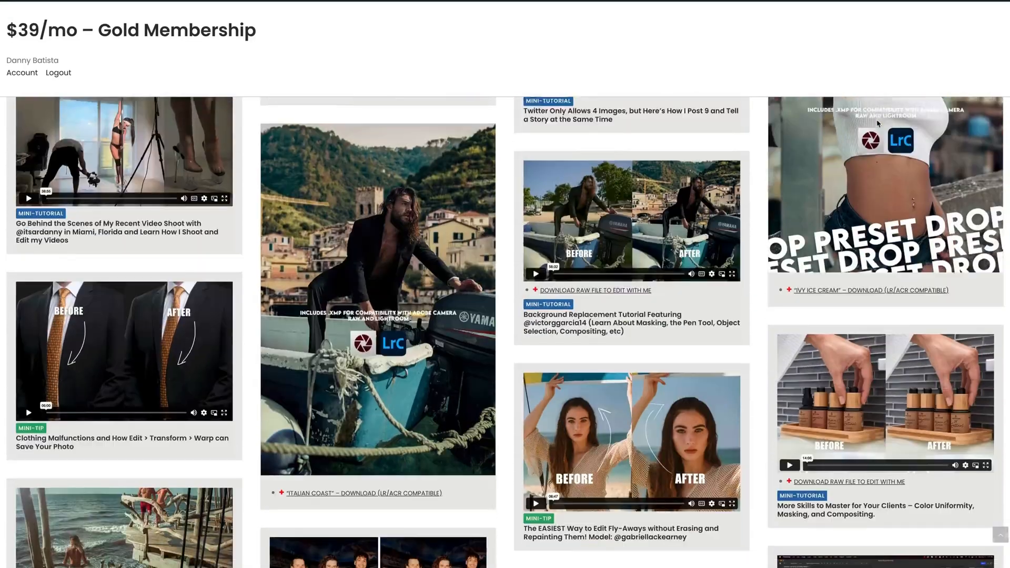
- Scroll down the Gold Membership page on dannybatista.com through the tutorial and live-edit video list
scroll("down", 3)
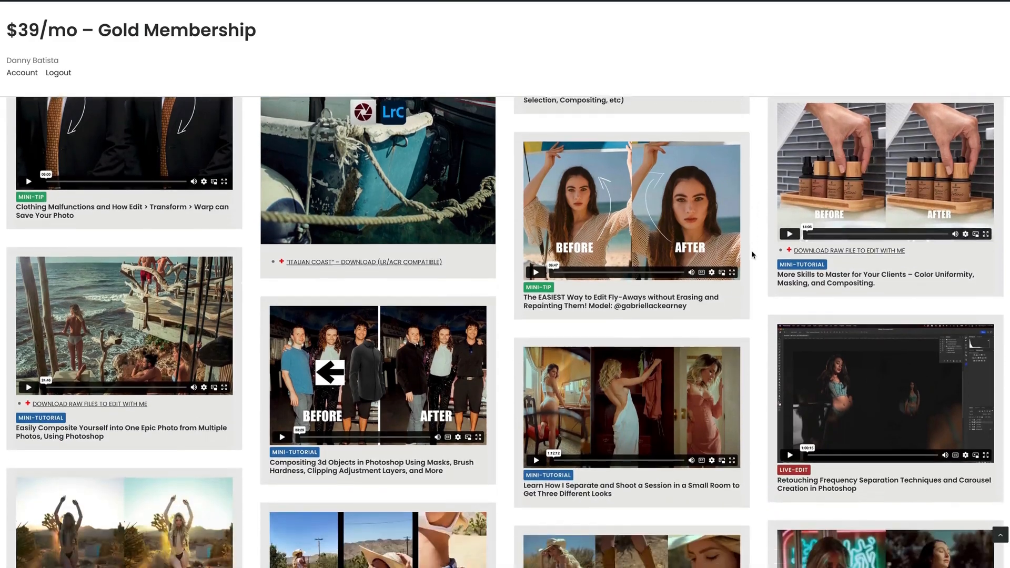
scroll("down", 3)
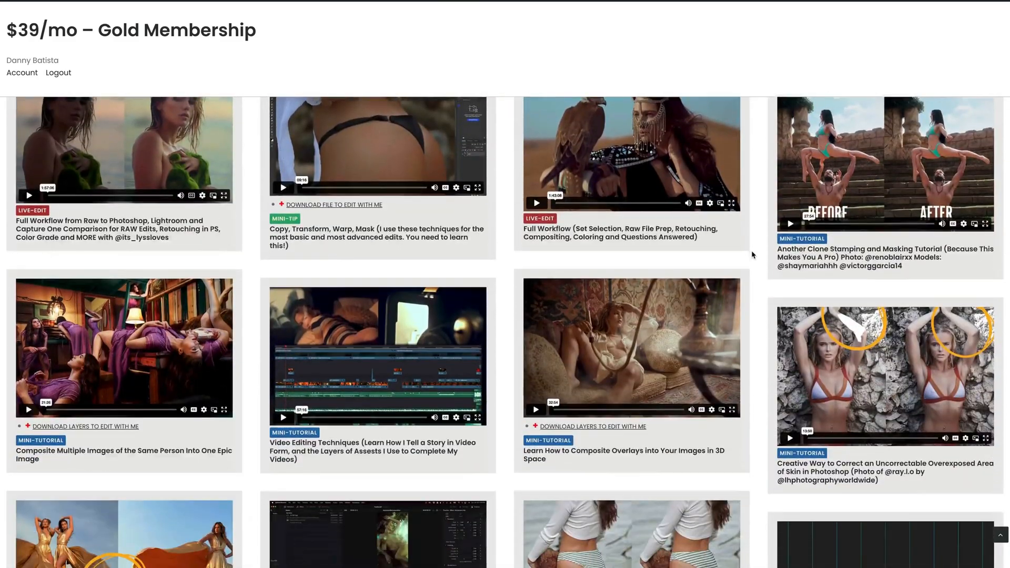
scroll("down", 3)
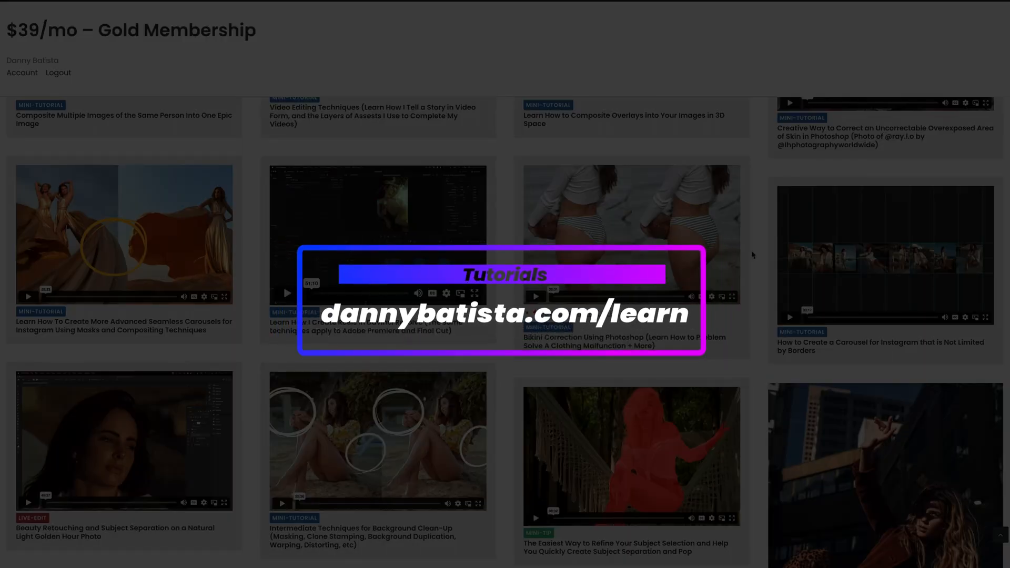
scroll("down", 3)
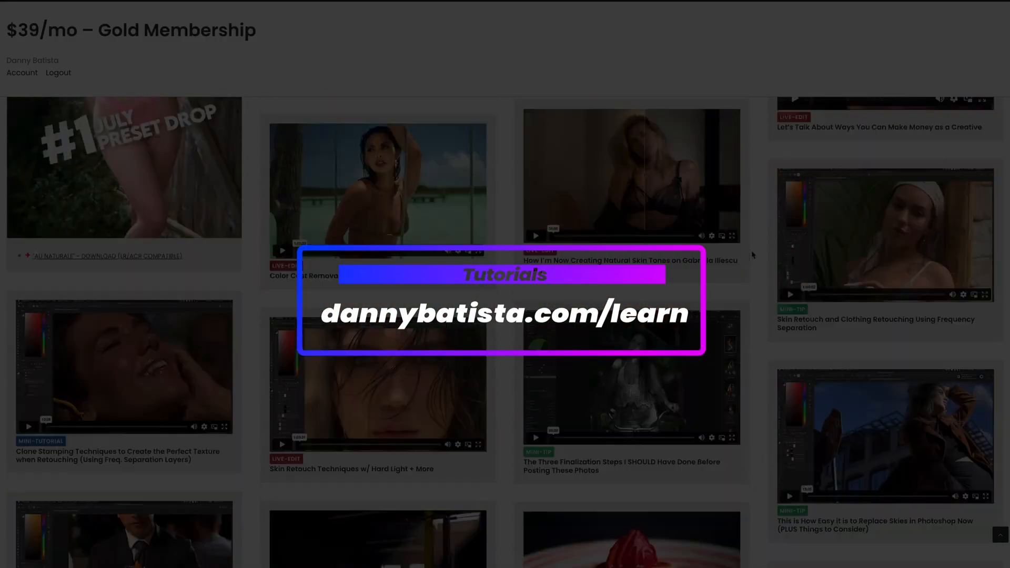
scroll("down", 3)
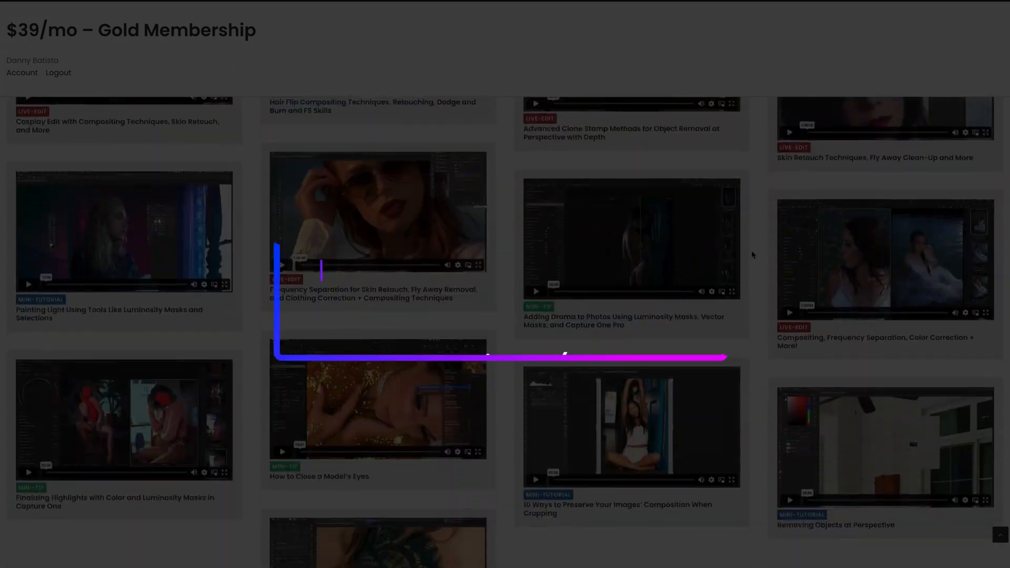